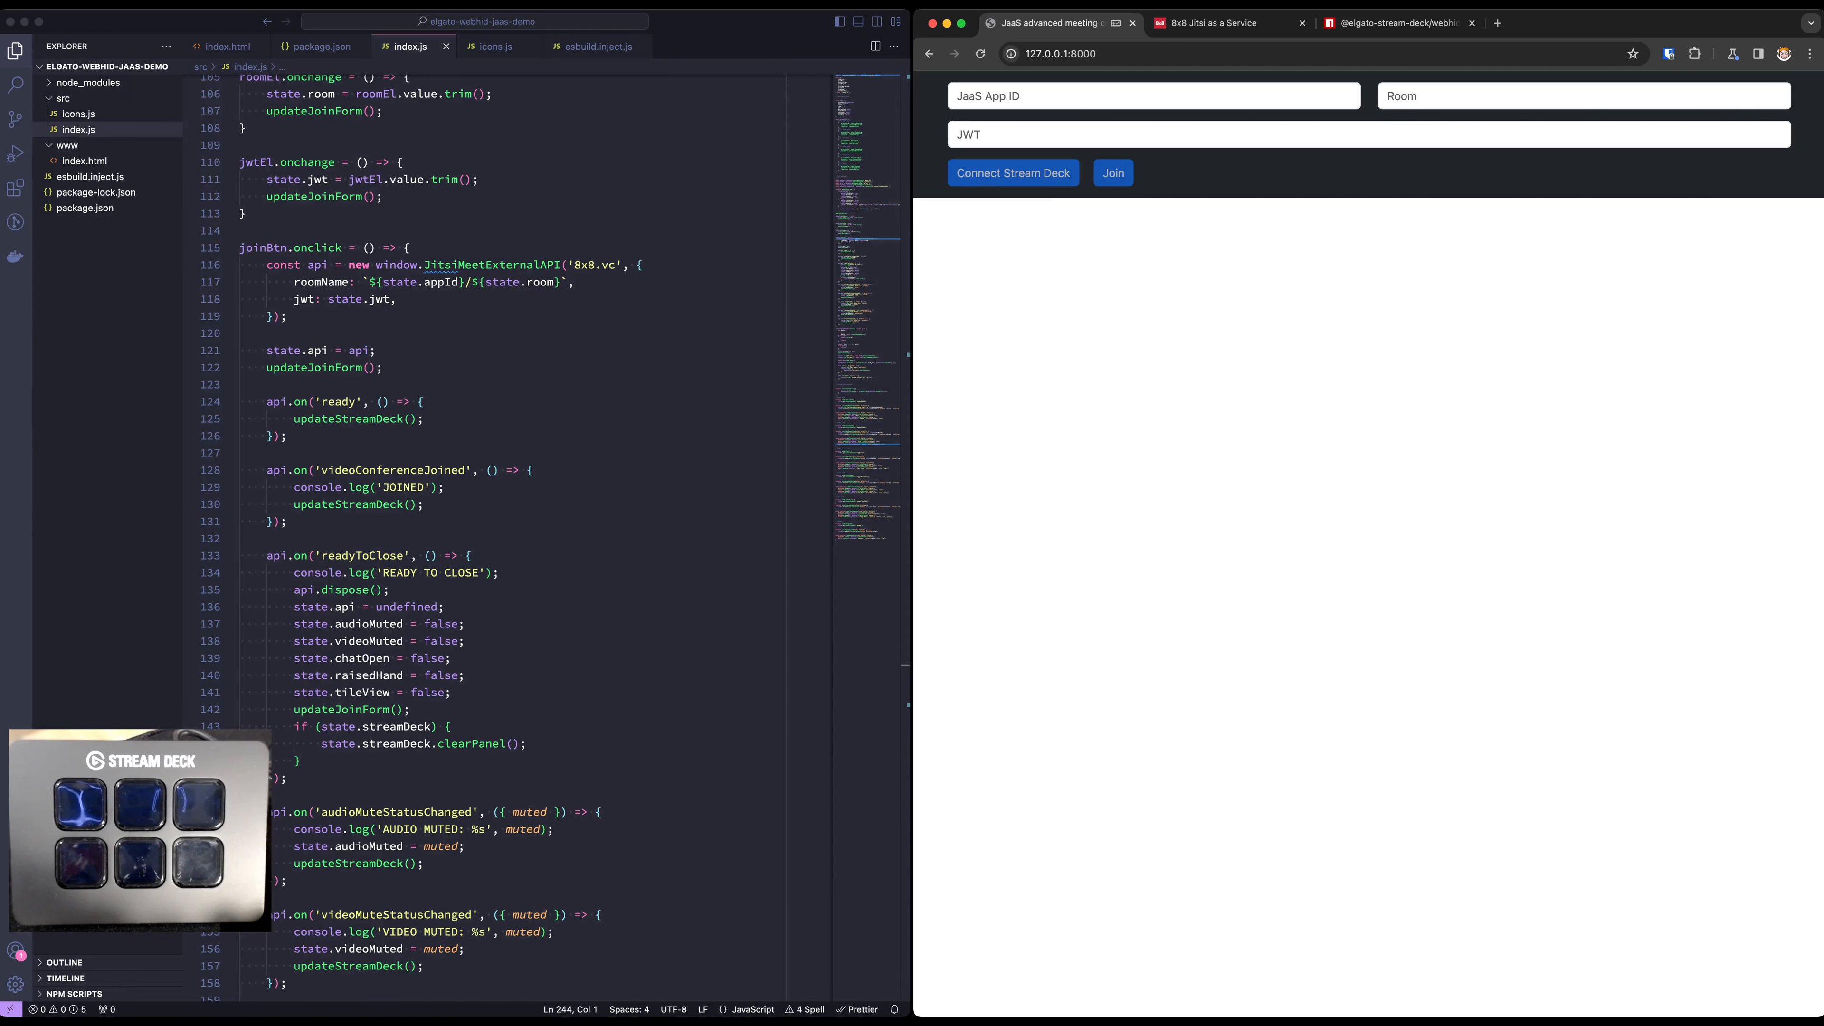
# - Copy the generated JWT from the JaaS dashboard and return to the demo page to fill the form
pyautogui.click(1209, 22)
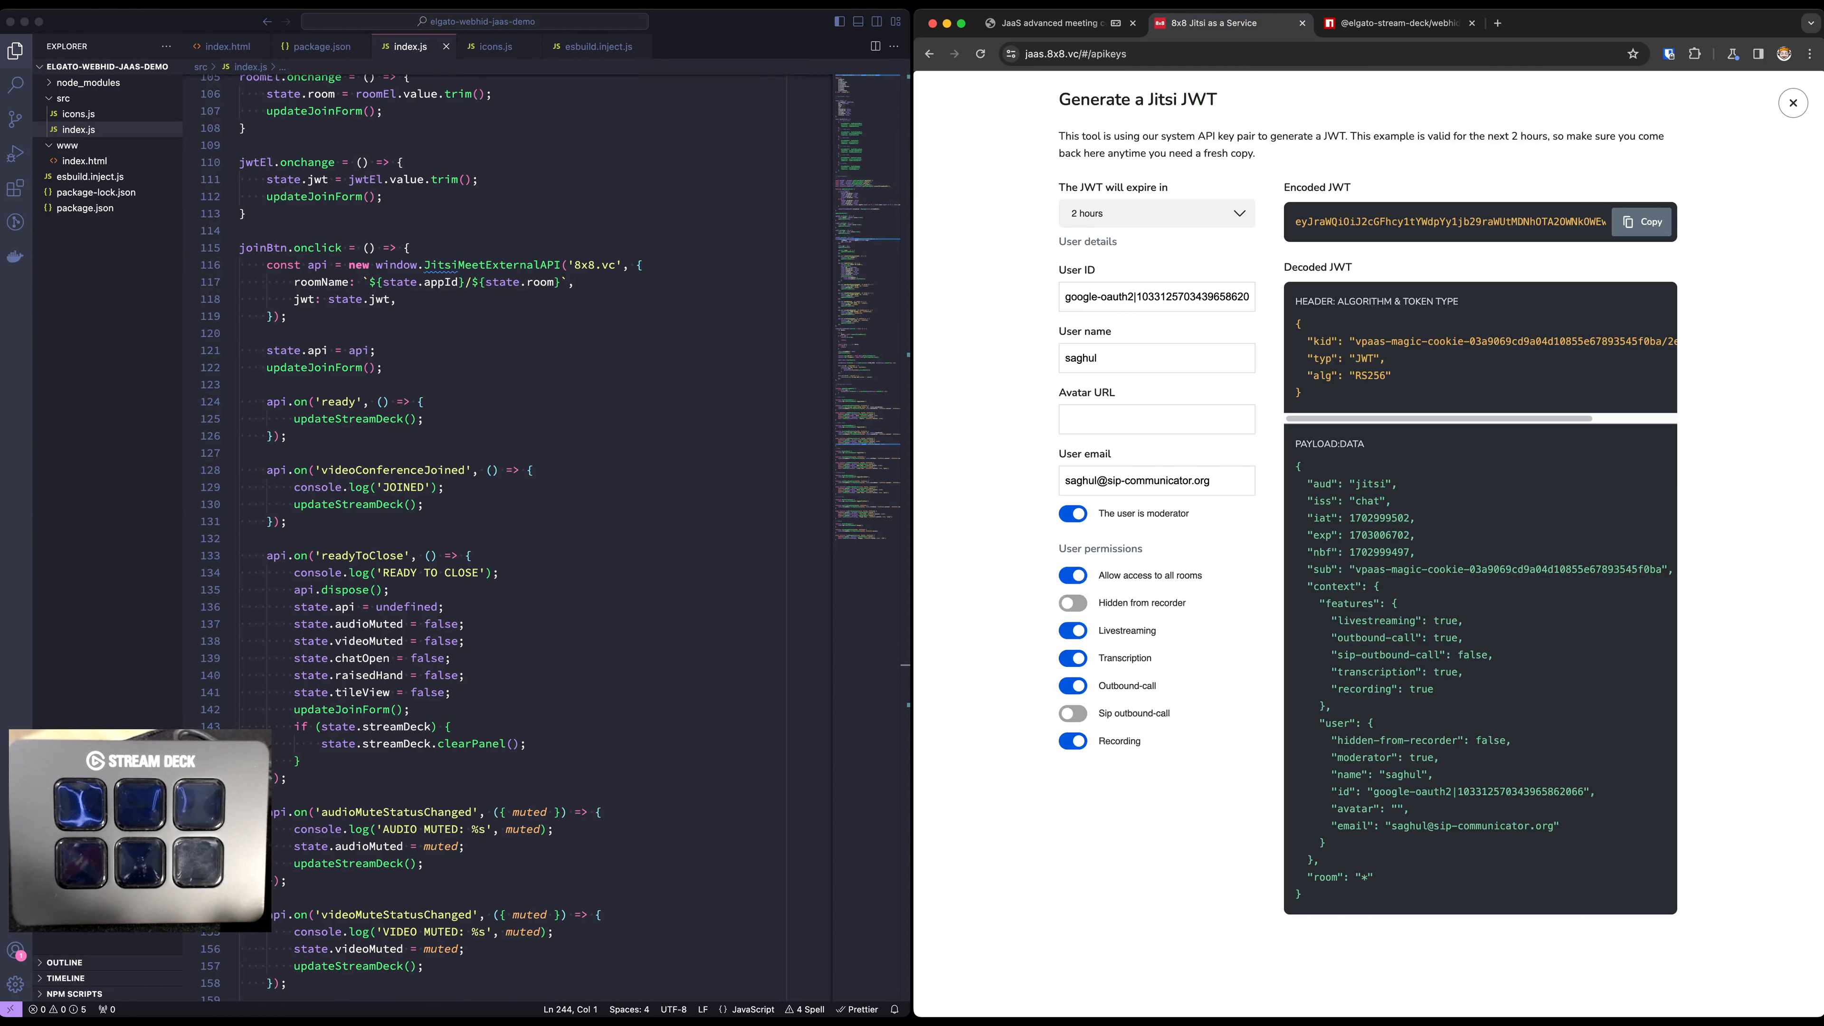
pyautogui.click(1641, 222)
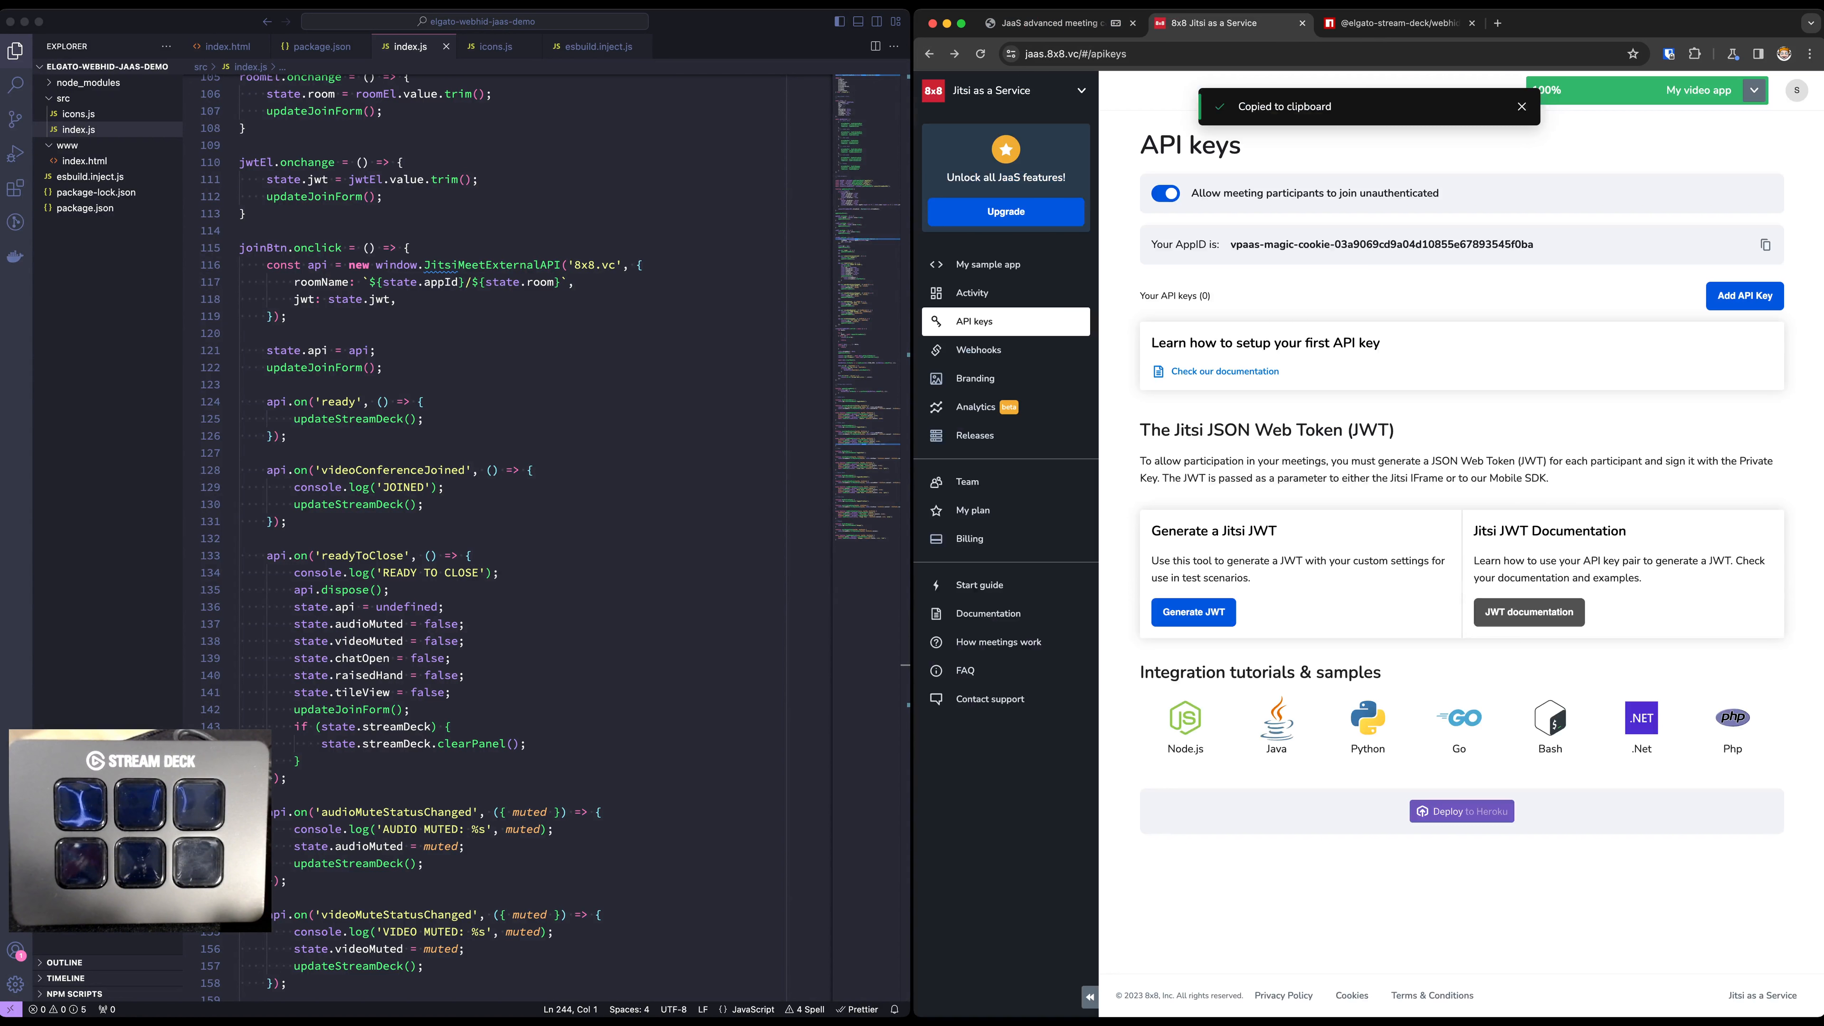
pyautogui.click(1192, 612)
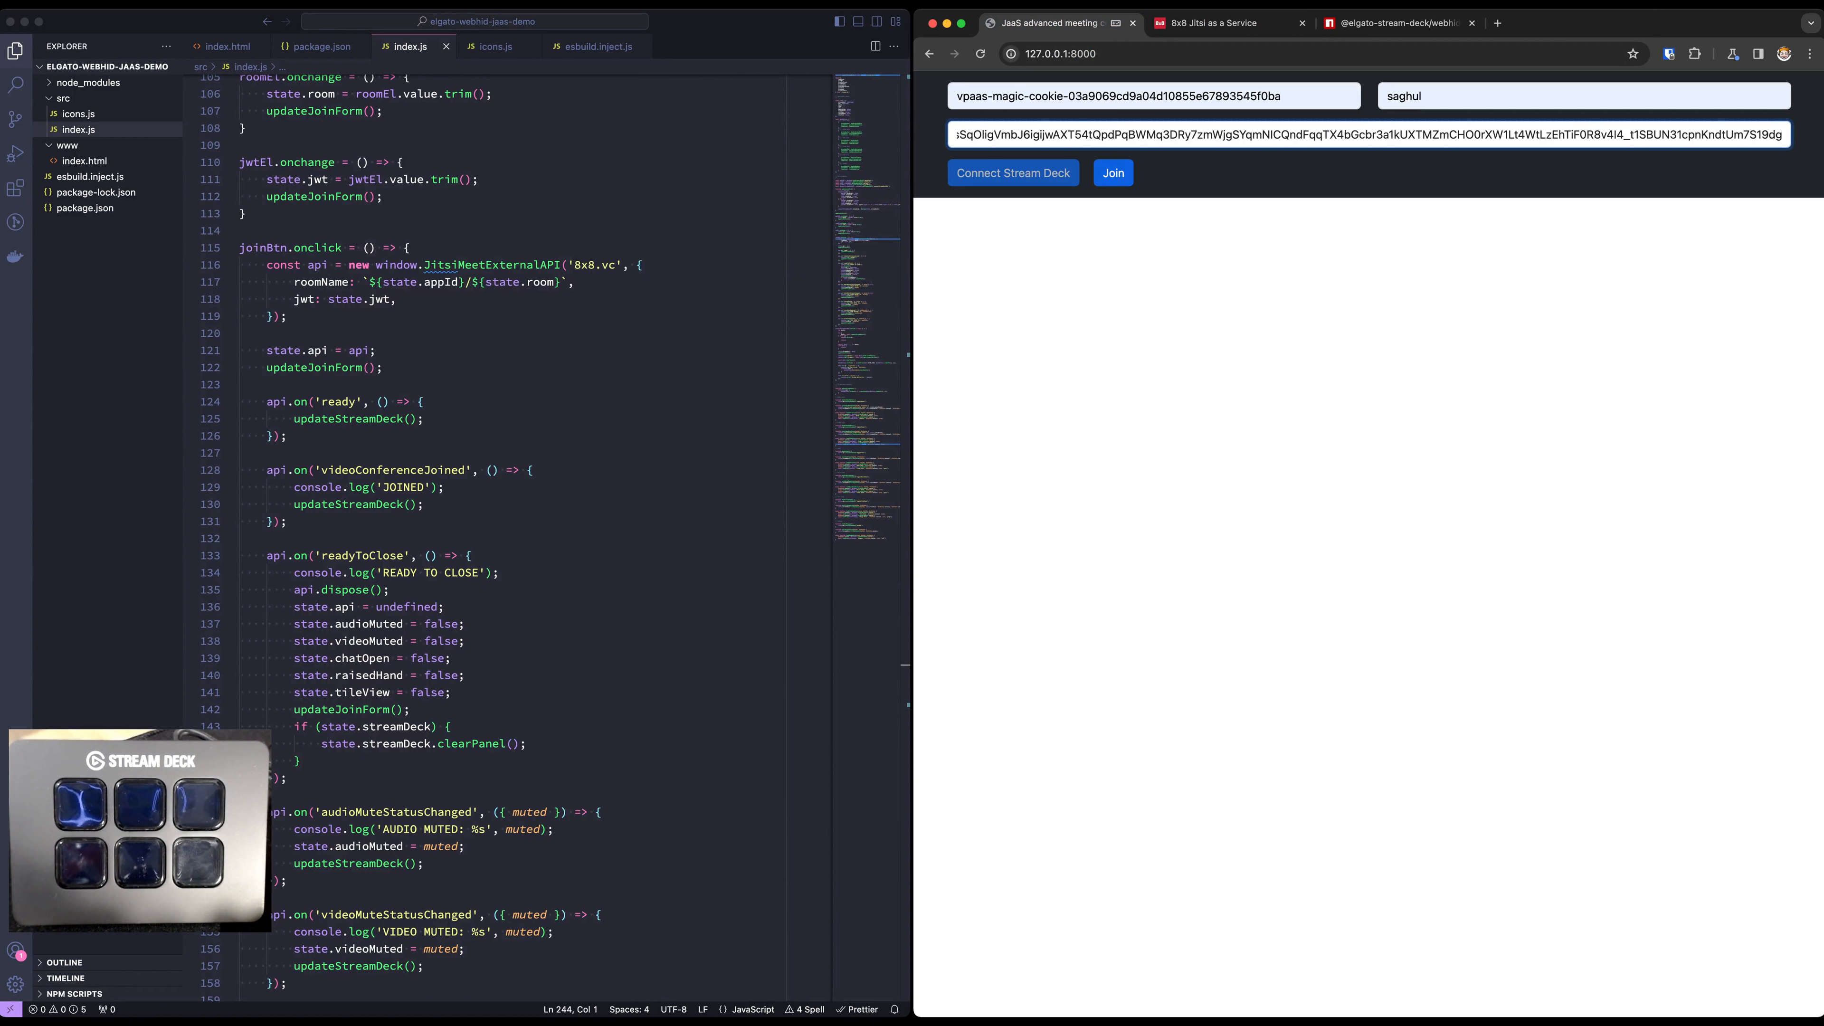
# - Join with the entered details to load the Jitsi pre-join screen for Saghul
pyautogui.click(1112, 172)
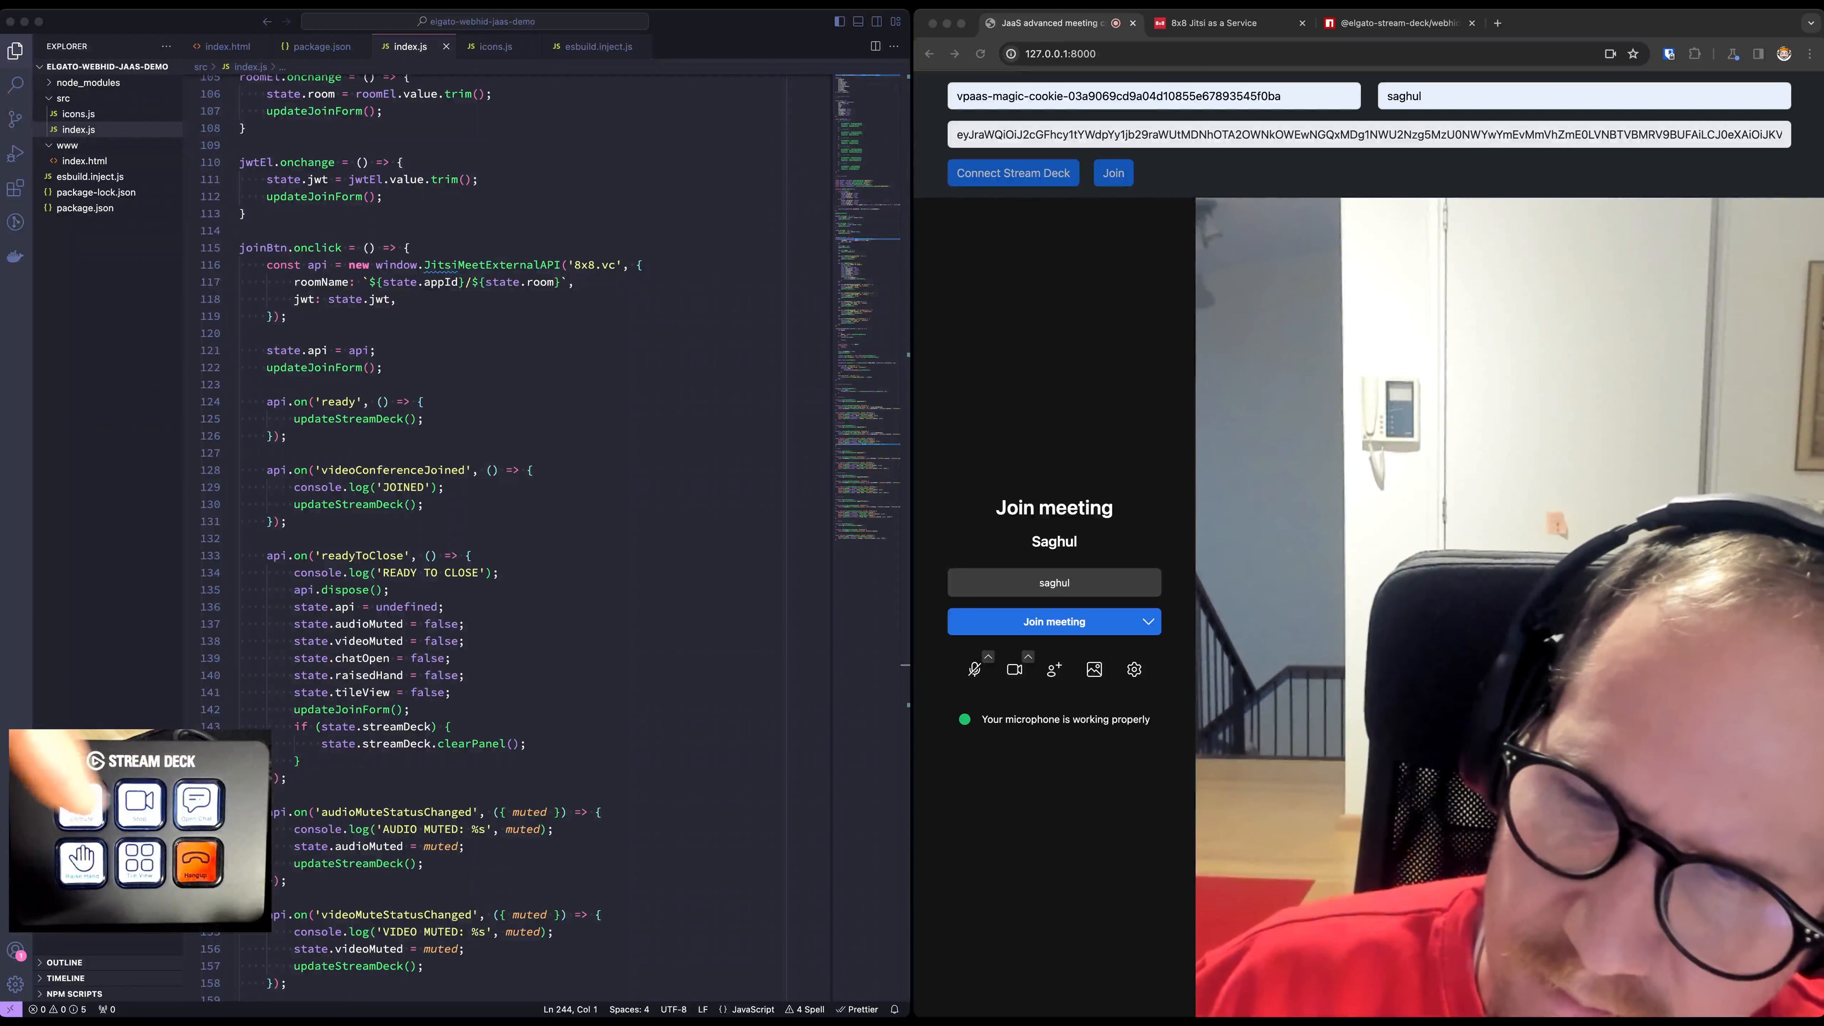
# - Enter the meeting from the pre-join screen, then leave it via the hangup key
pyautogui.click(1053, 621)
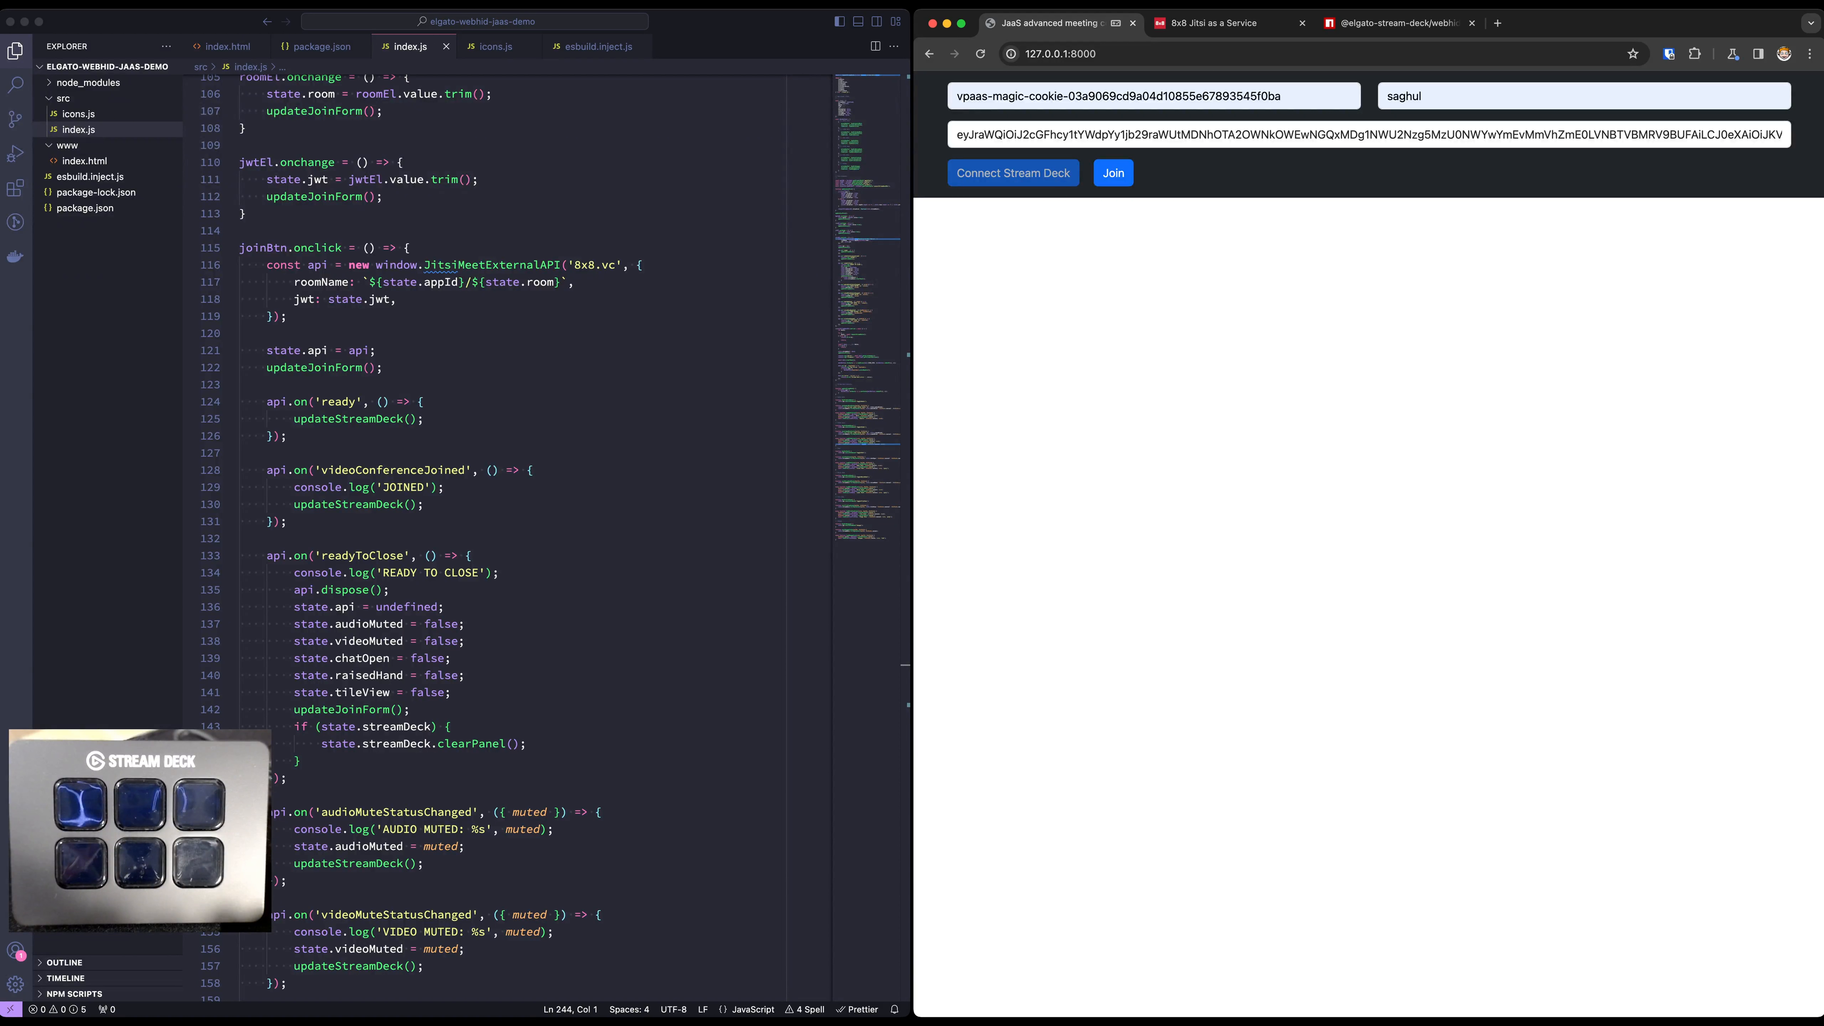
pyautogui.click(1390, 23)
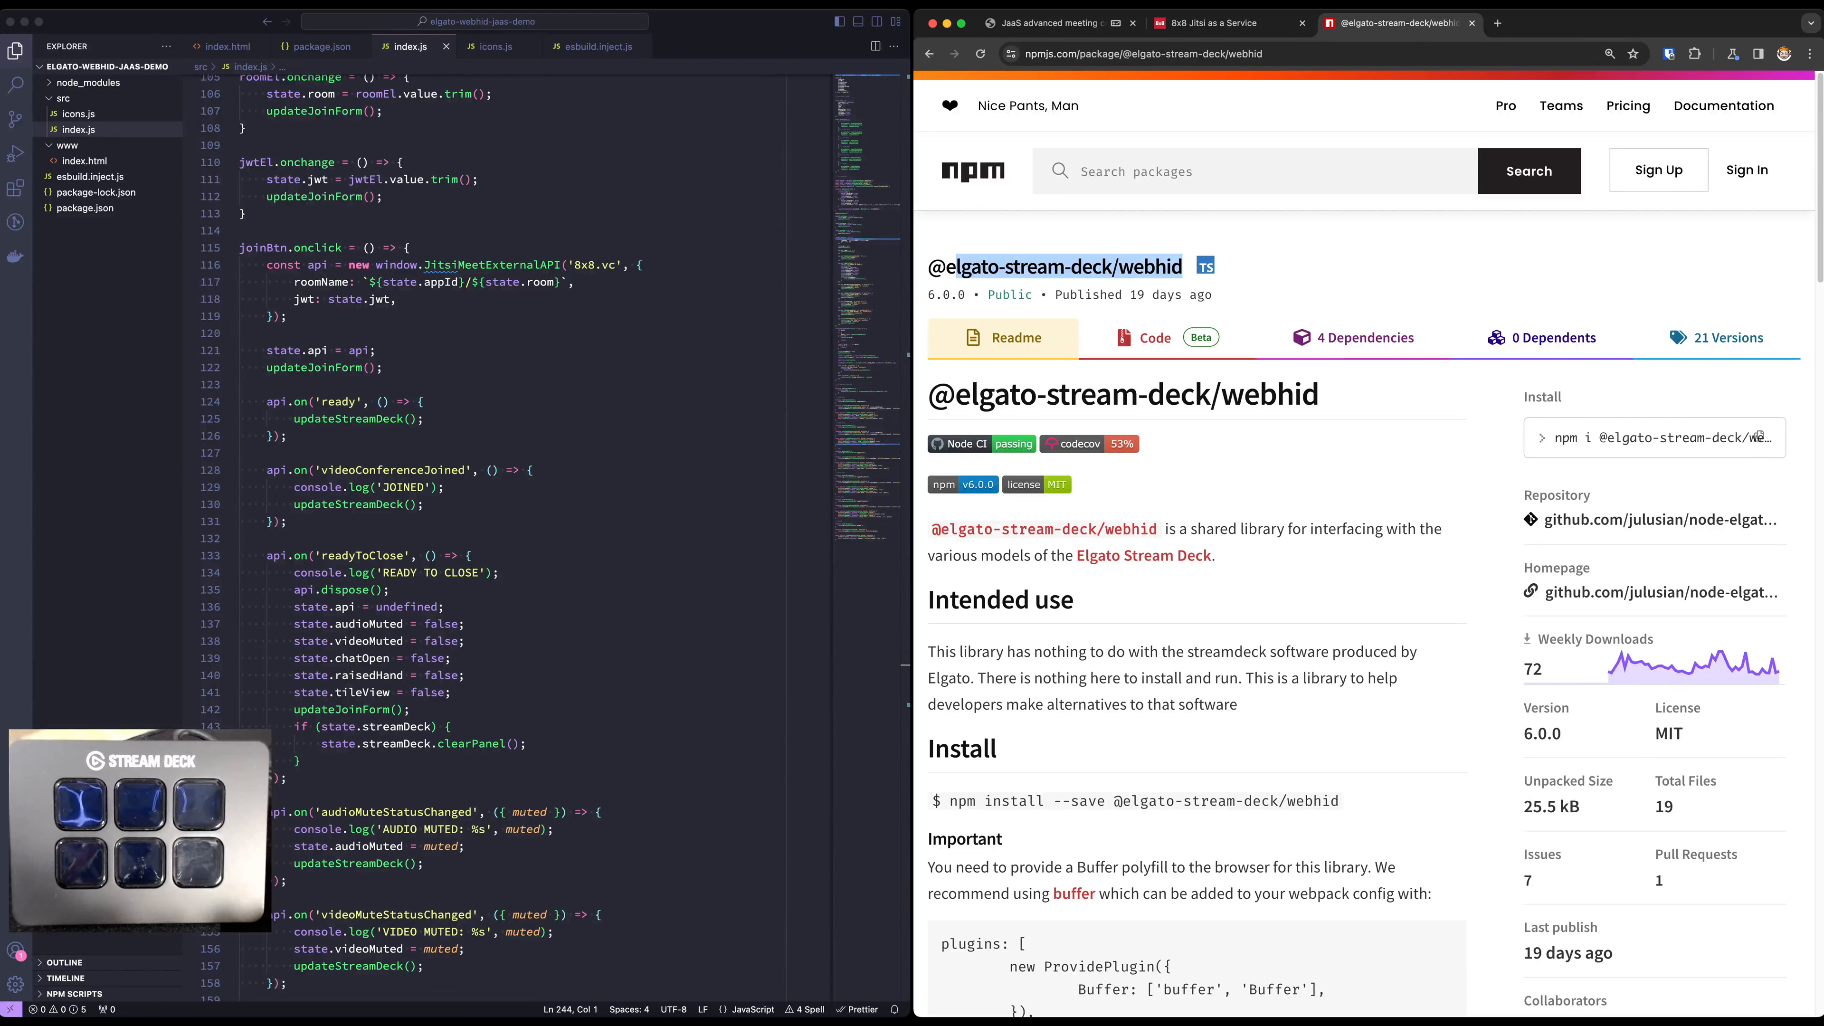
pyautogui.scroll(-3)
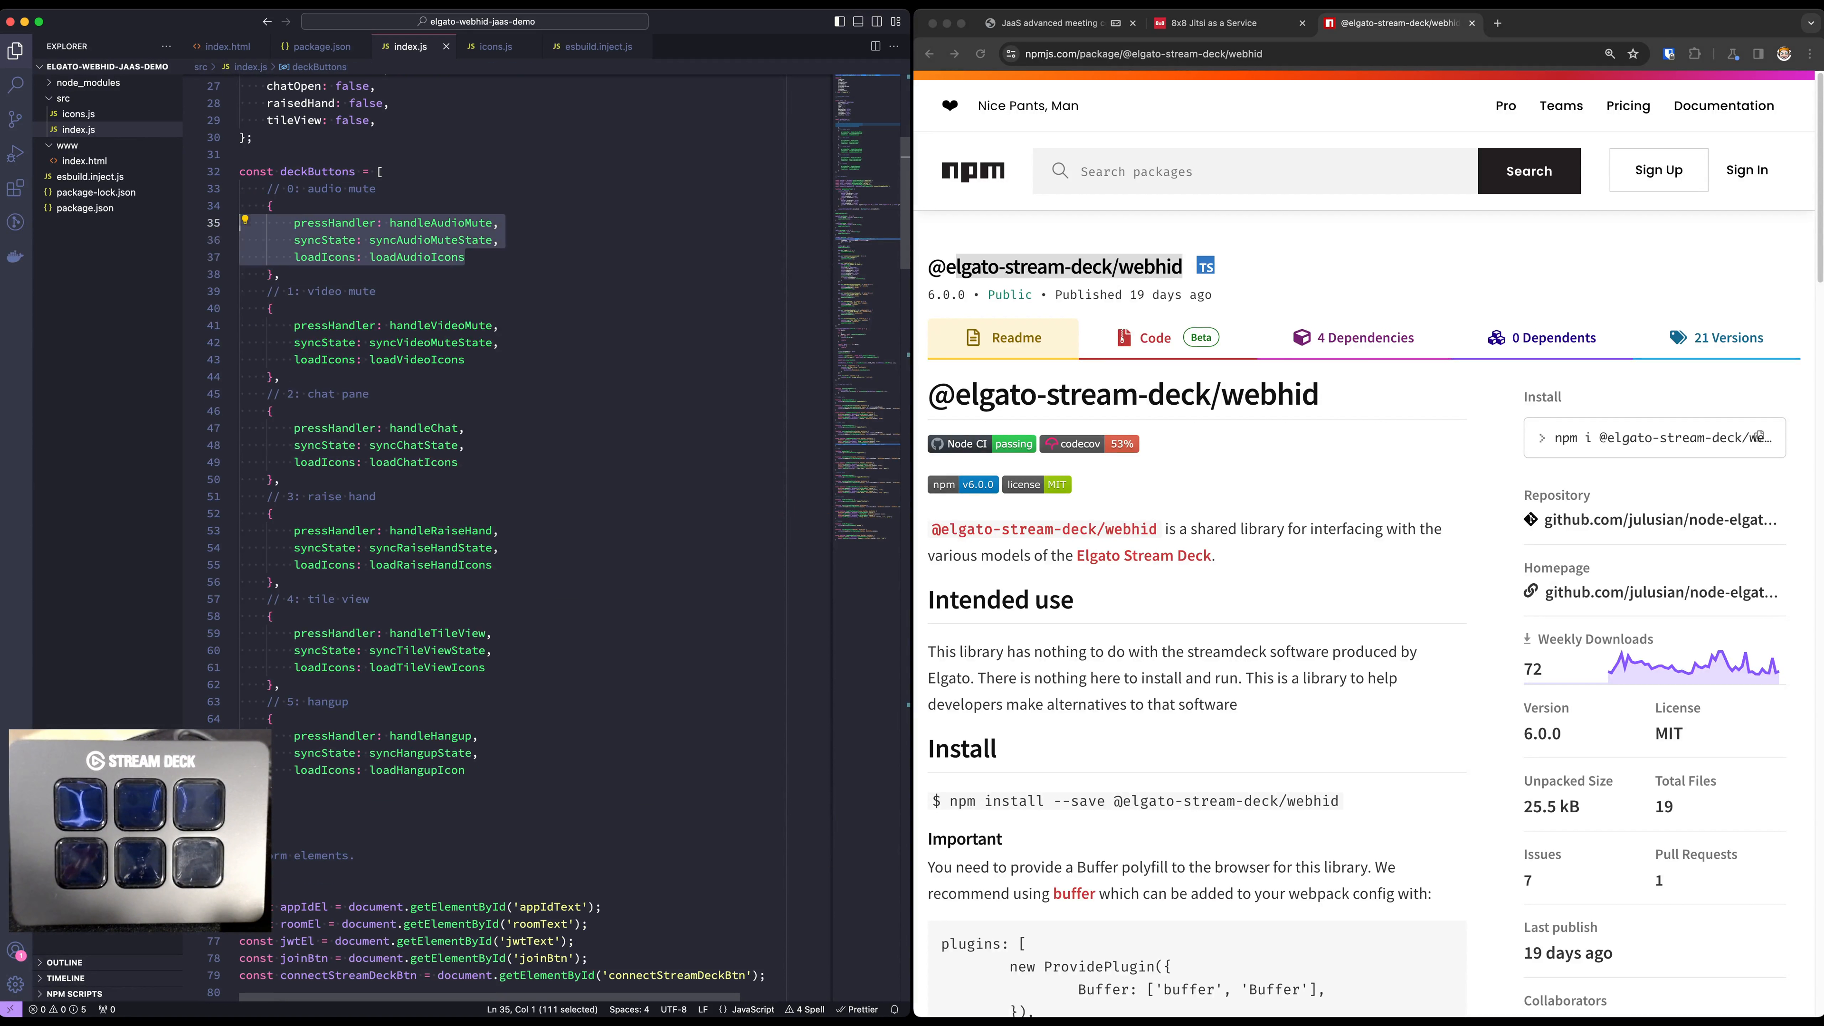
pyautogui.doubleClick(323, 255)
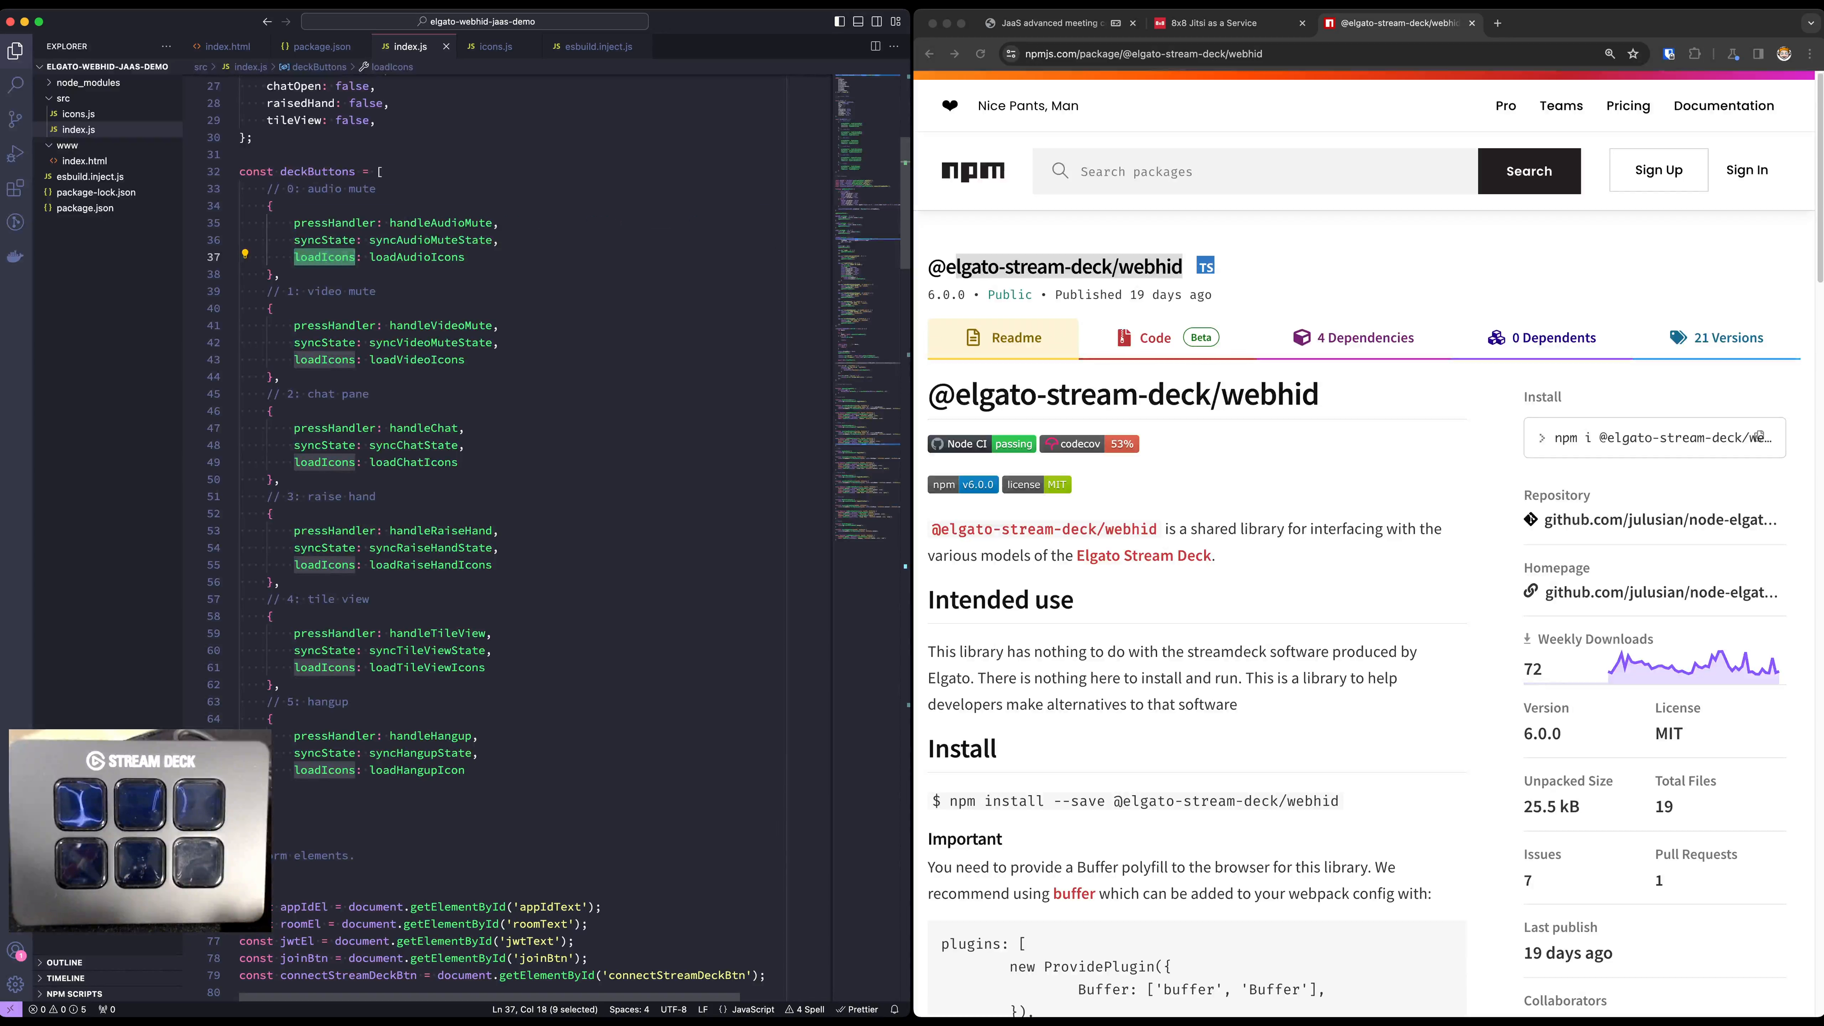
pyautogui.scroll(-3)
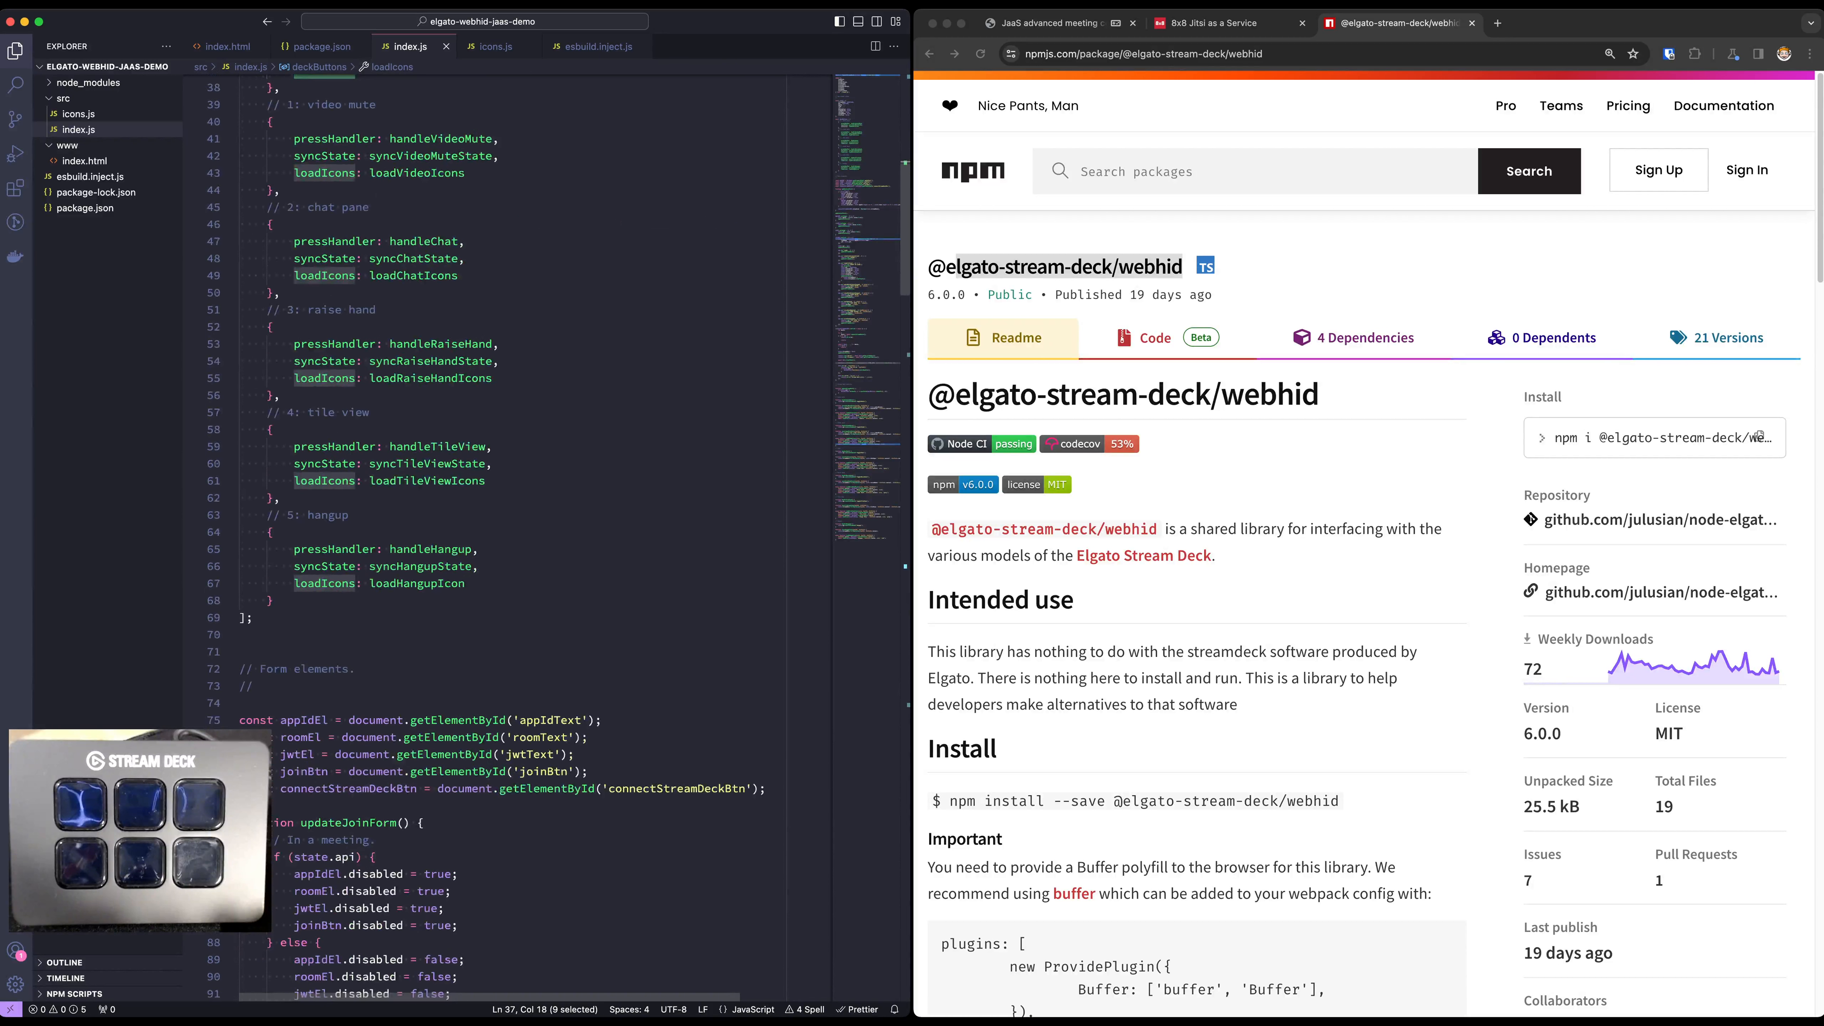
pyautogui.scroll(-3)
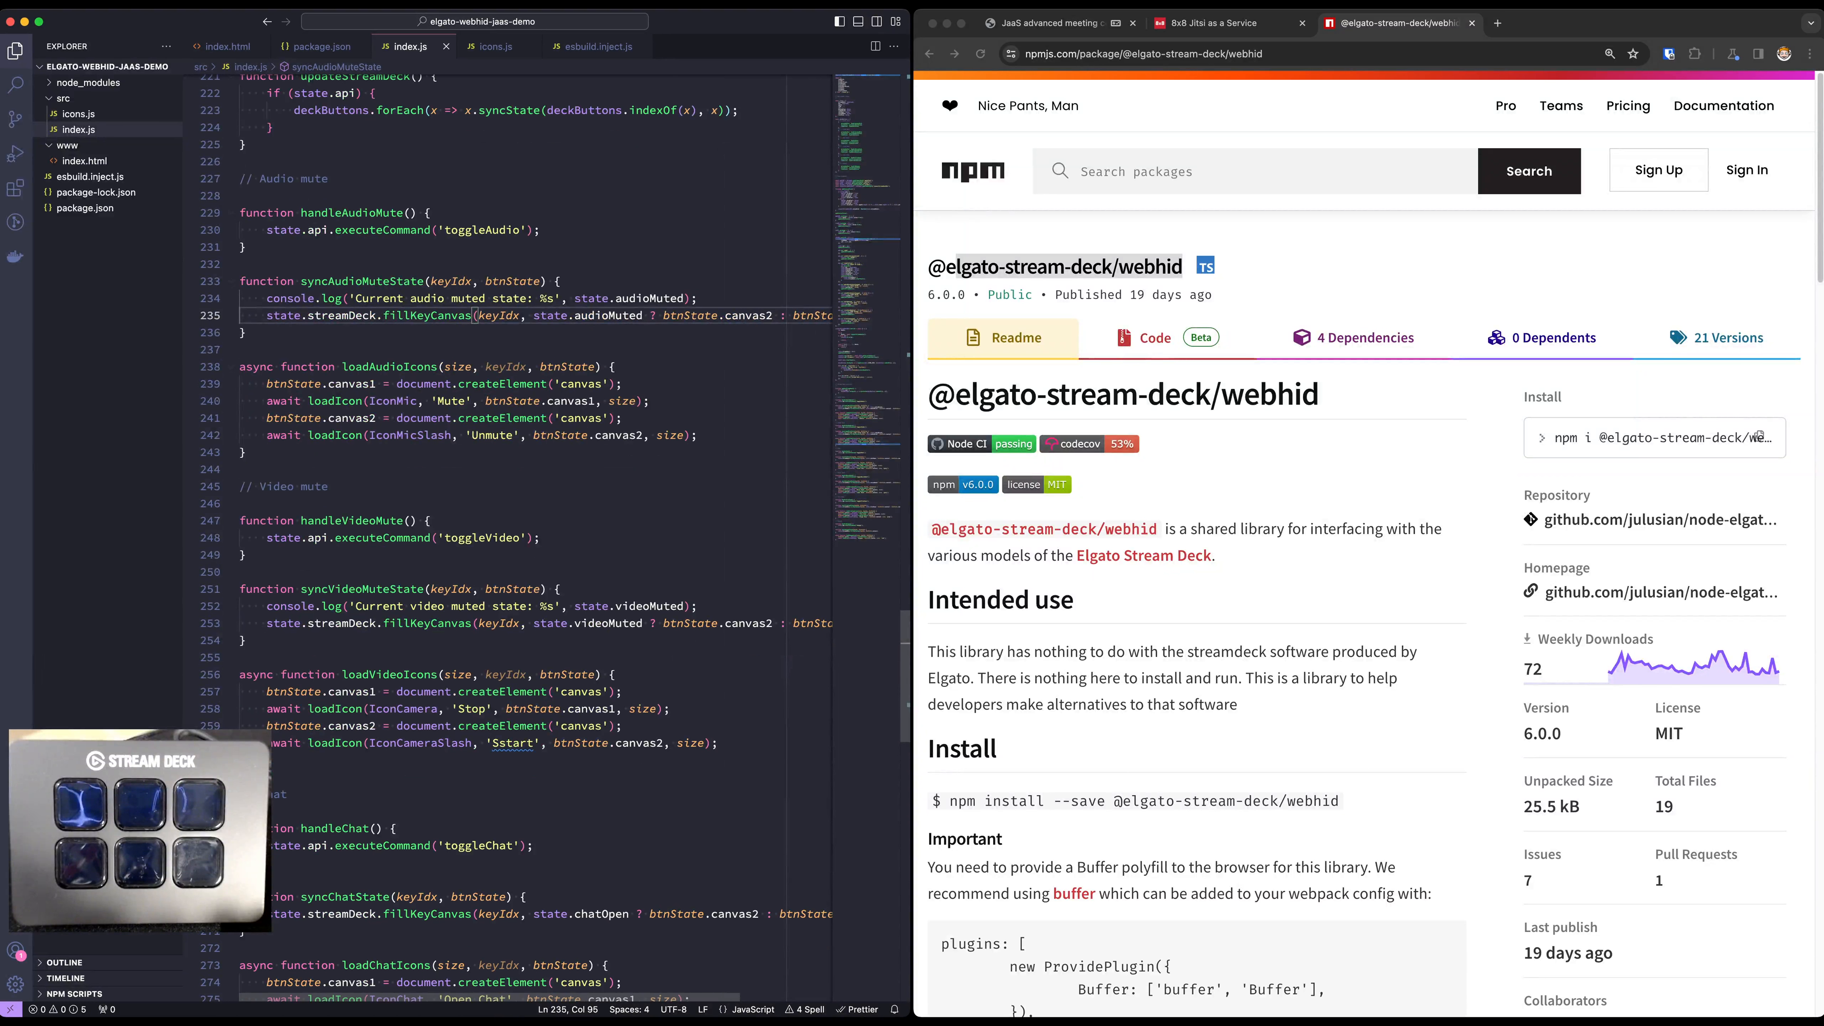
pyautogui.doubleClick(388, 364)
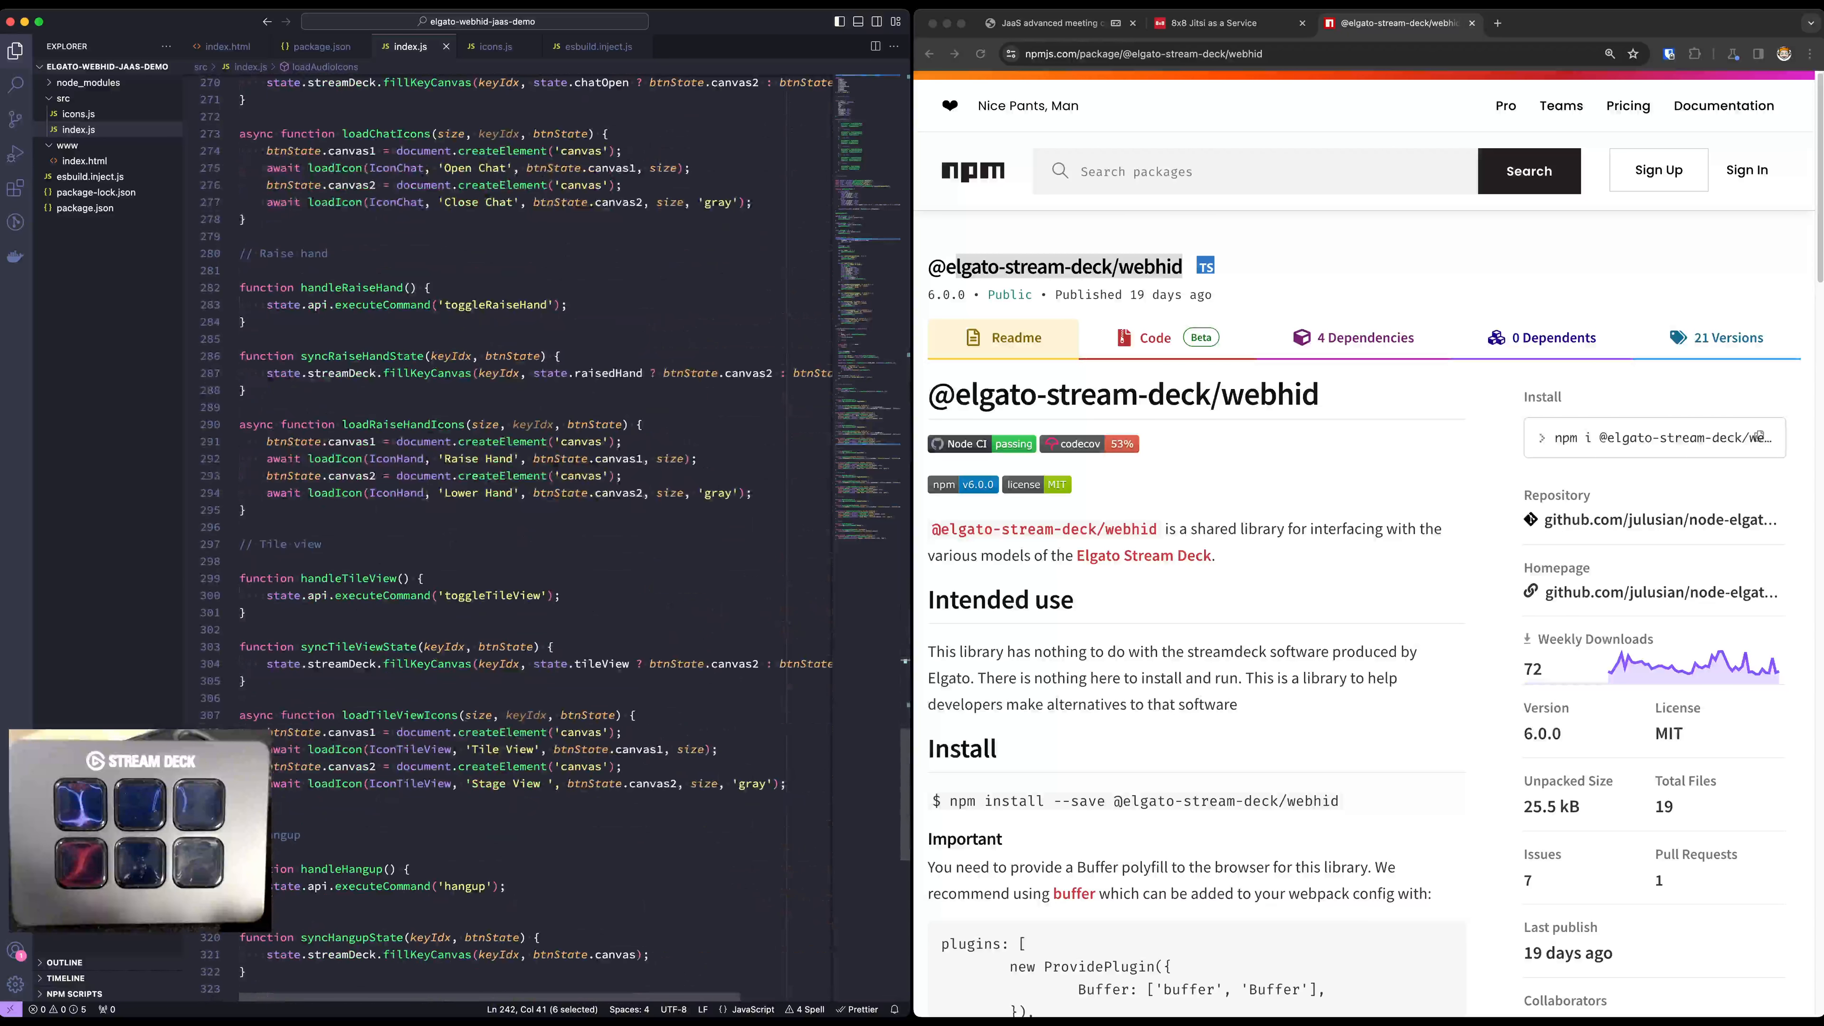
pyautogui.scroll(-3)
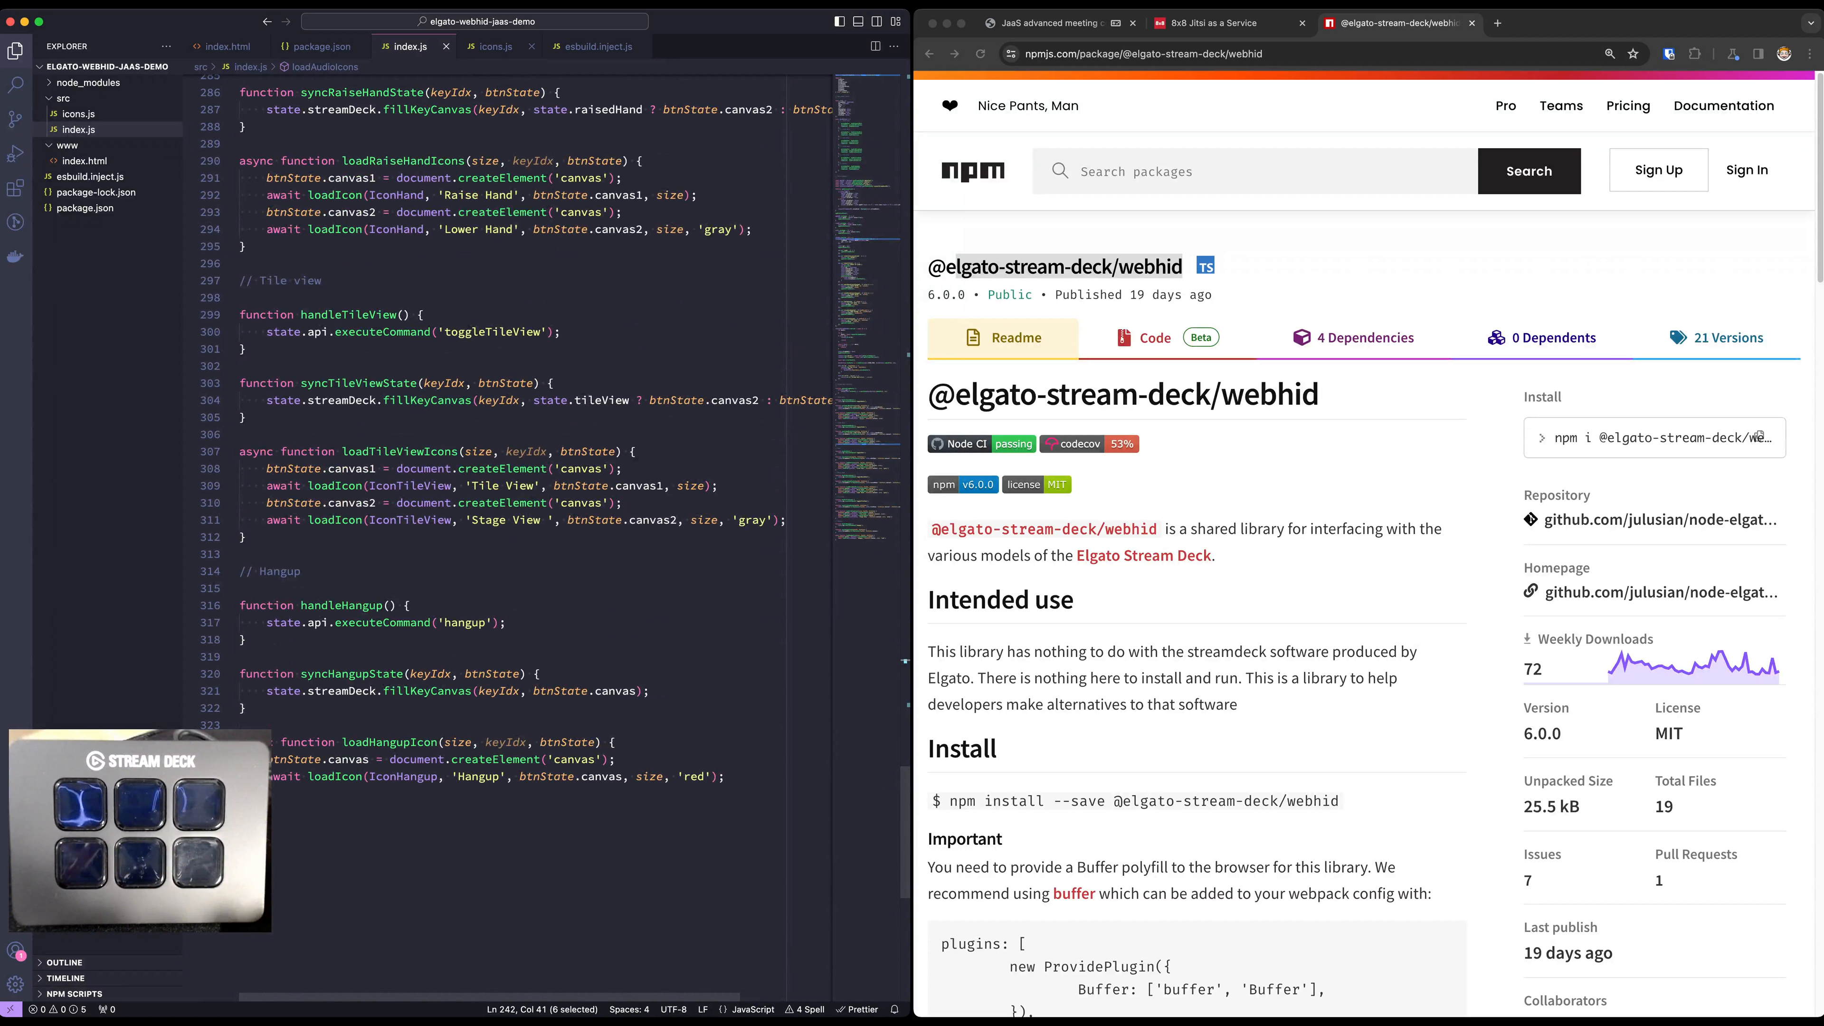
# - View icons.js in the editor, then close the JWT generator to show the JaaS API keys page
pyautogui.click(493, 45)
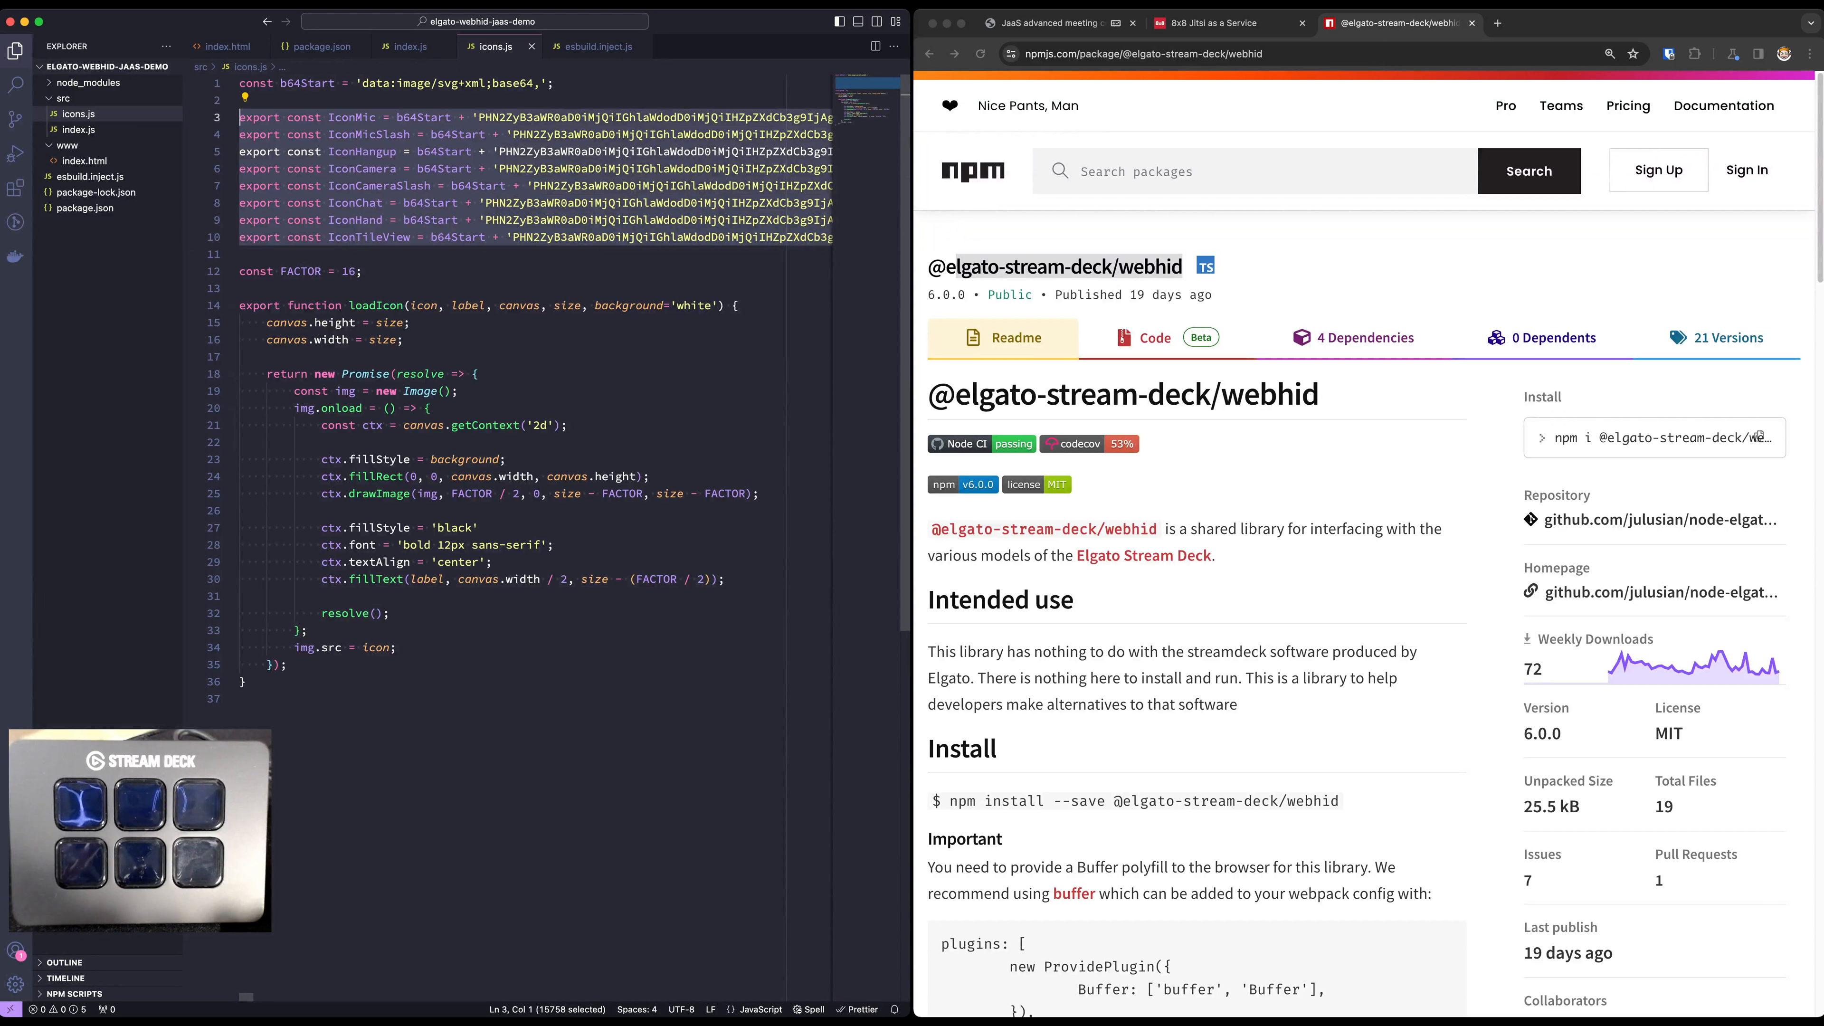
pyautogui.moveTo(300, 272)
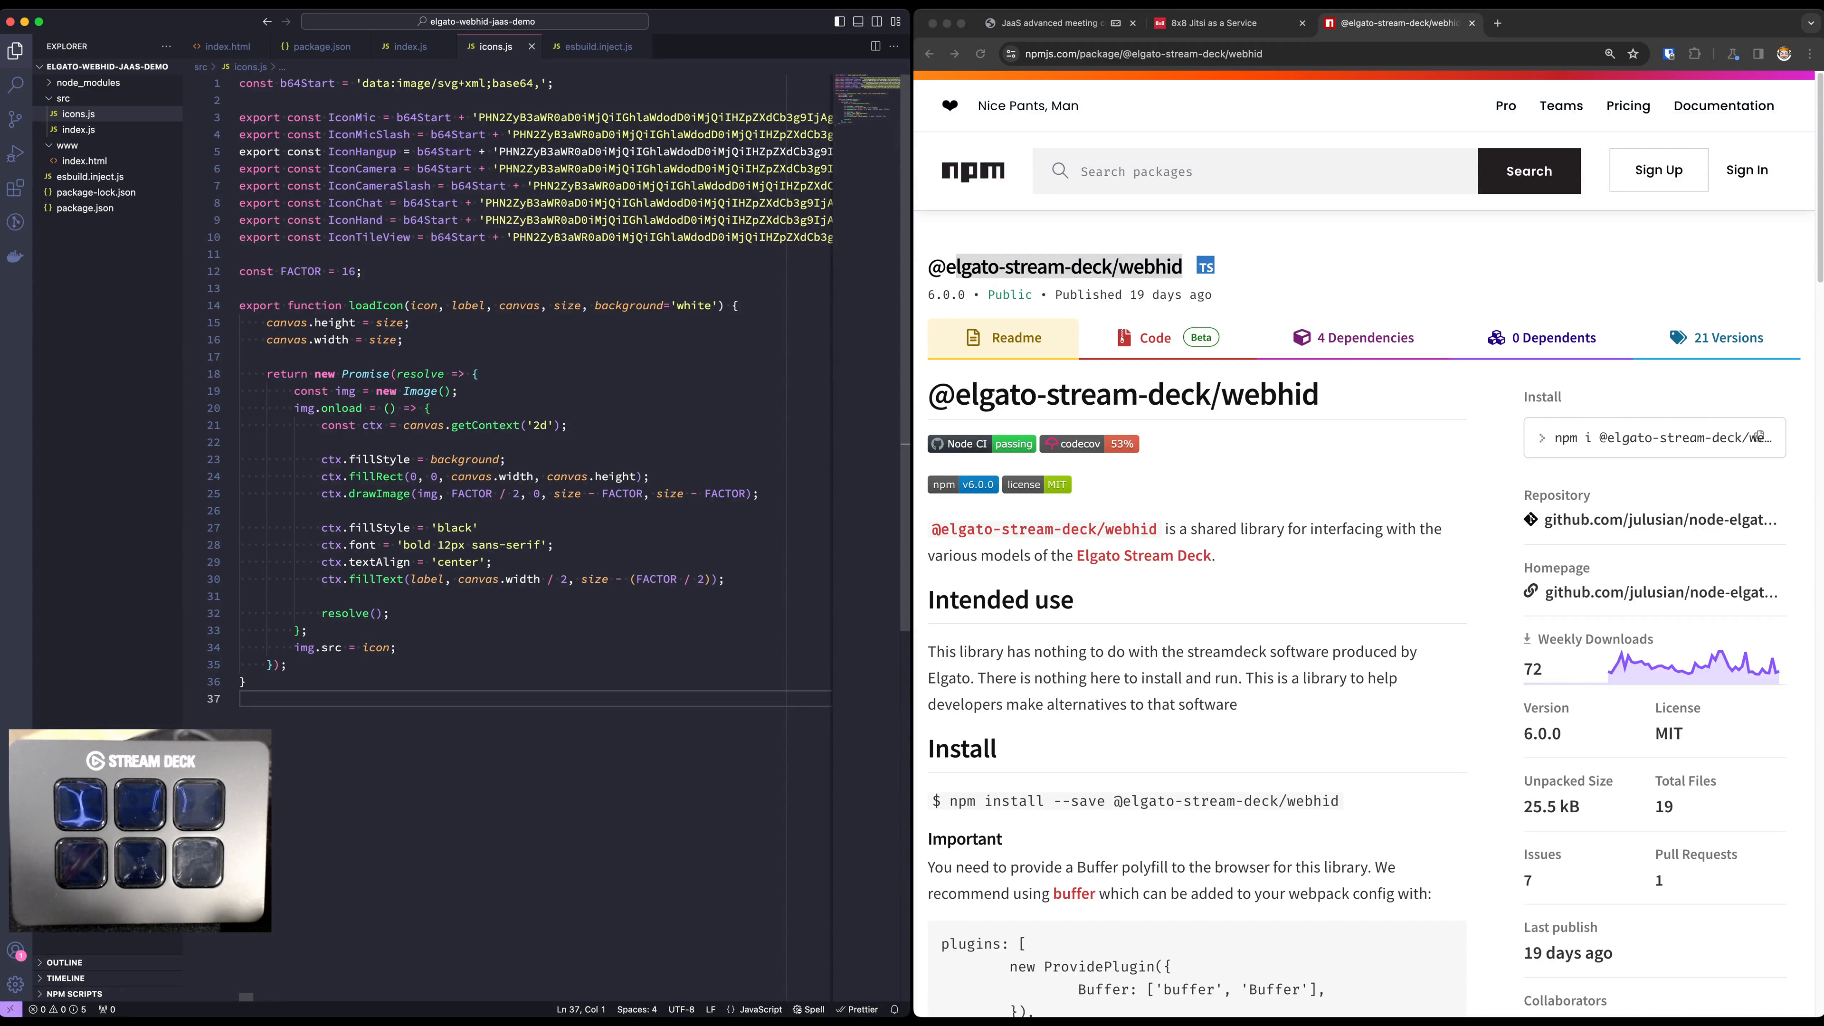
pyautogui.click(1206, 22)
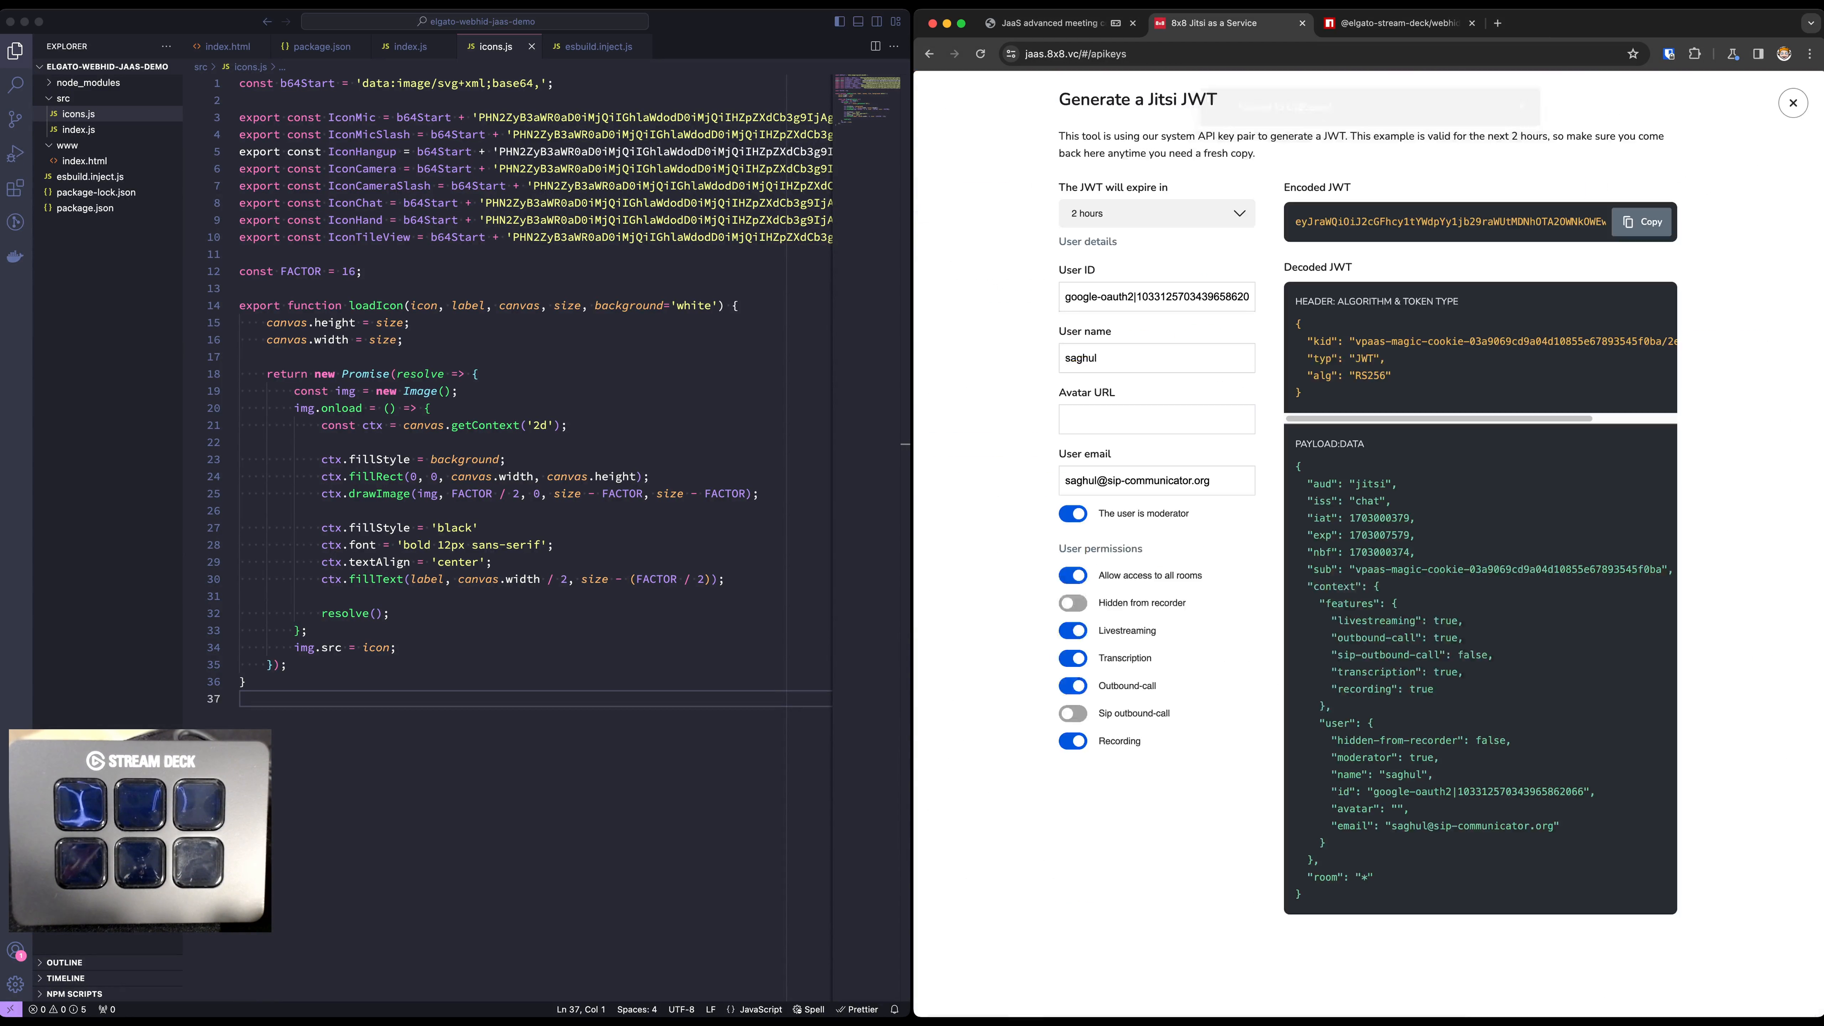
pyautogui.click(1791, 102)
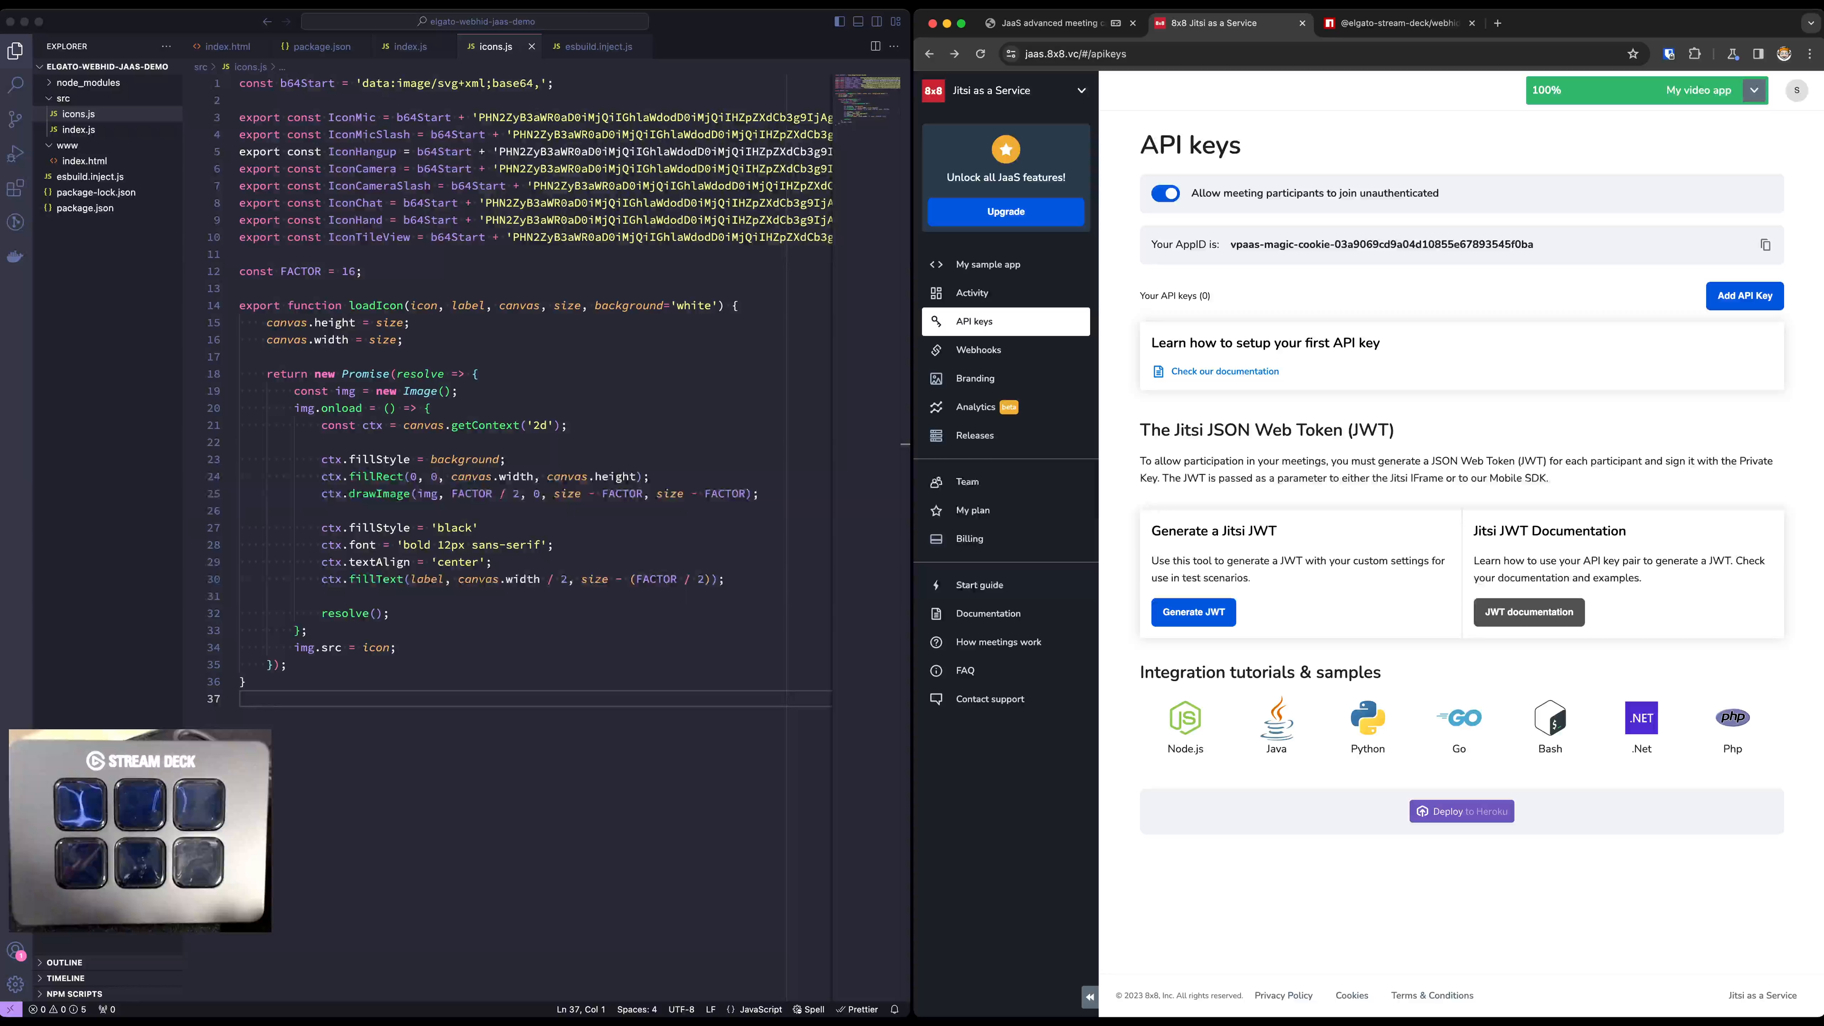